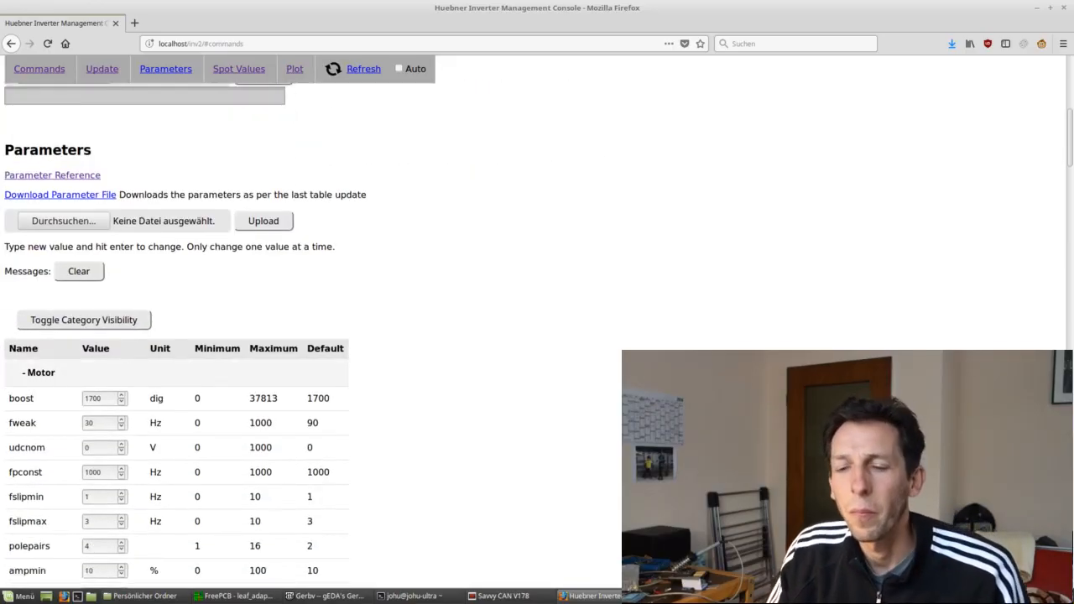
Set the potmode throttle parameter to CAN
{"action": "scroll", "scroll_direction": "down", "scroll_amount": 3}
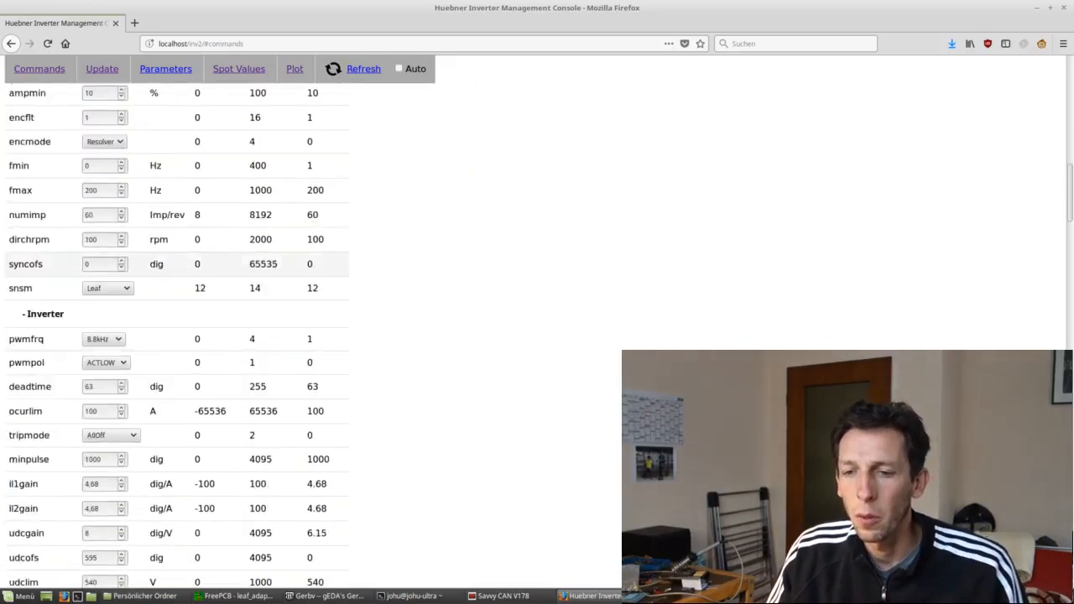
{"action": "scroll", "scroll_direction": "down", "scroll_amount": 3}
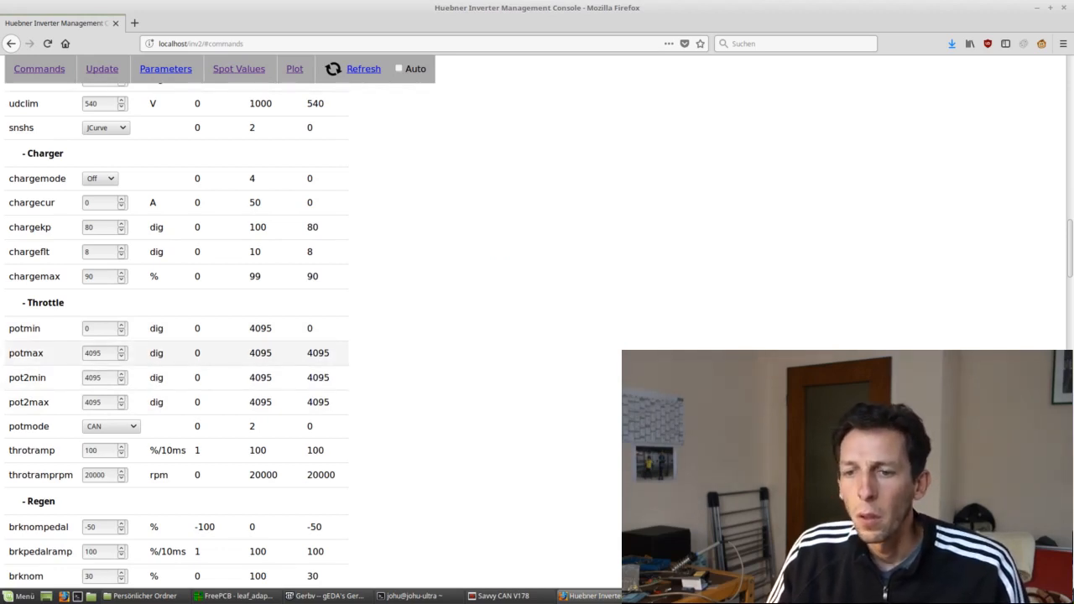
{"action": "scroll", "scroll_direction": "down", "scroll_amount": 3}
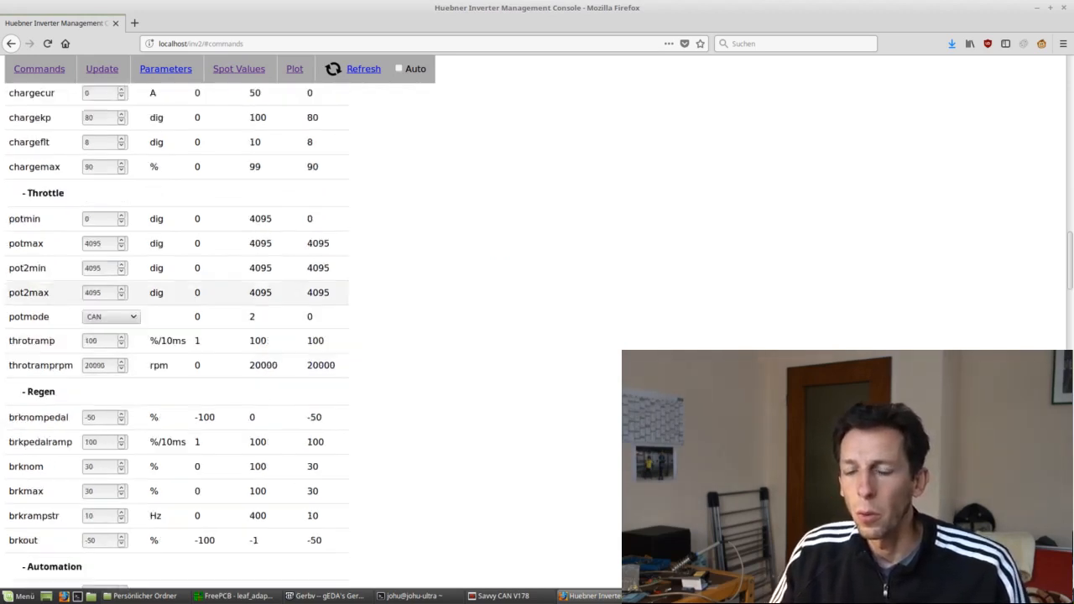
{"action": "scroll", "scroll_direction": "down", "scroll_amount": 3}
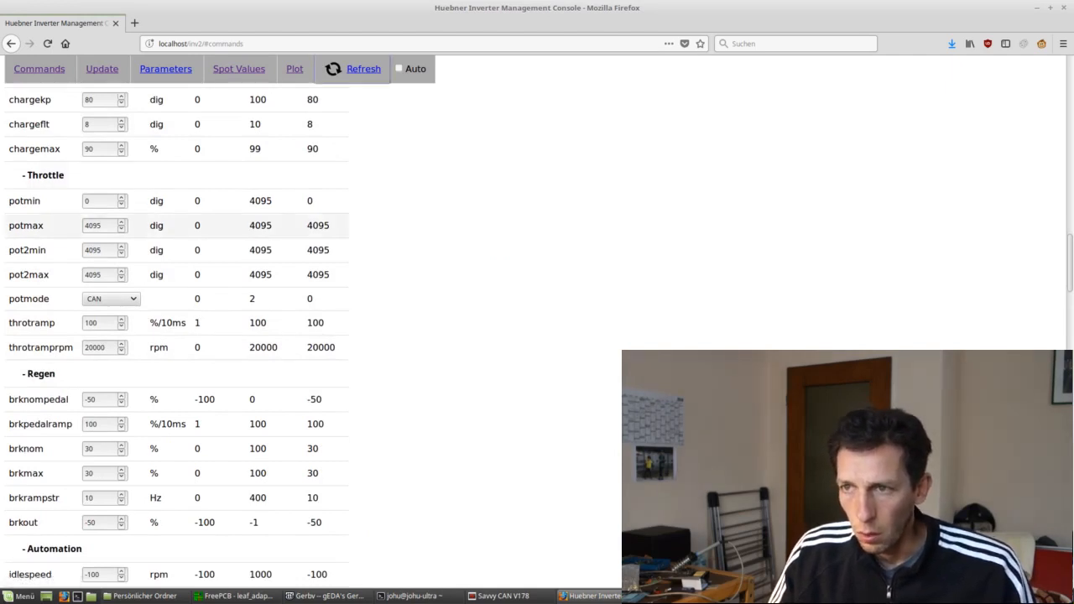
{"action": "left_click", "coordinate": [110, 299]}
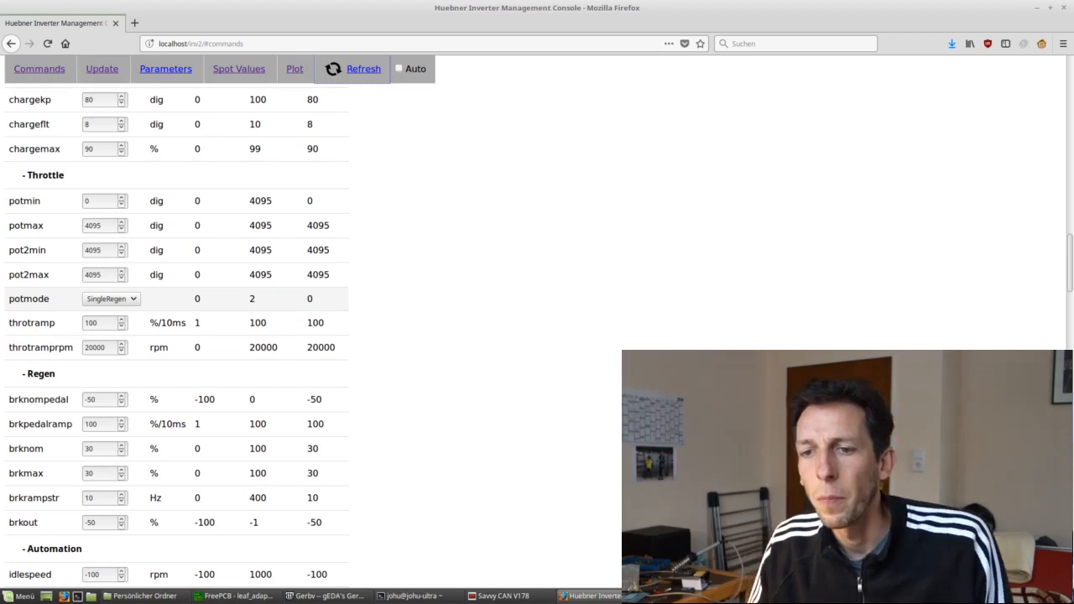
{"action": "left_click", "coordinate": [111, 299]}
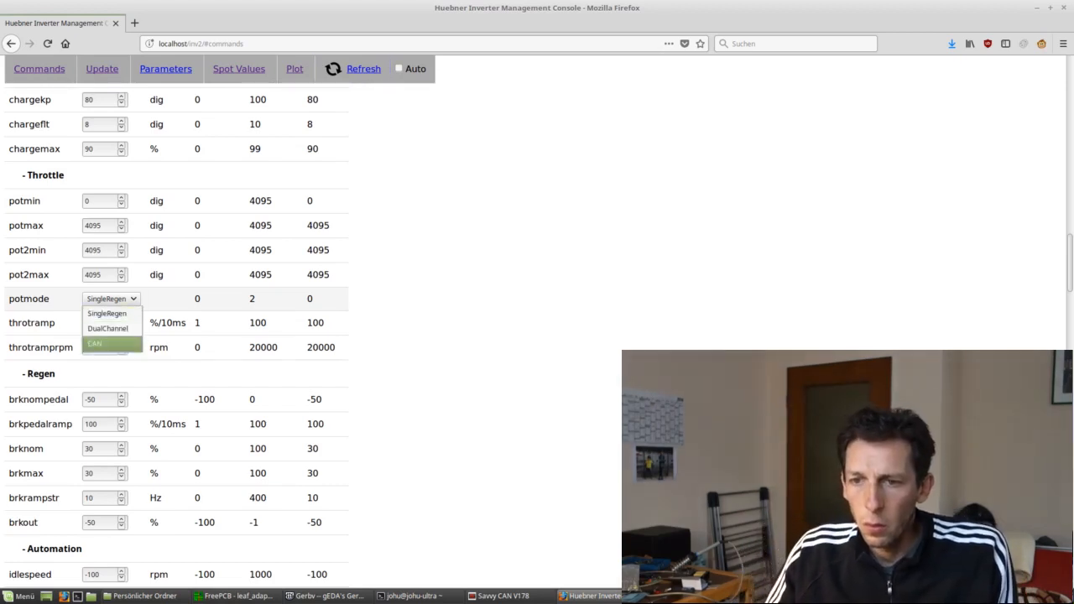
{"action": "left_click", "coordinate": [94, 342]}
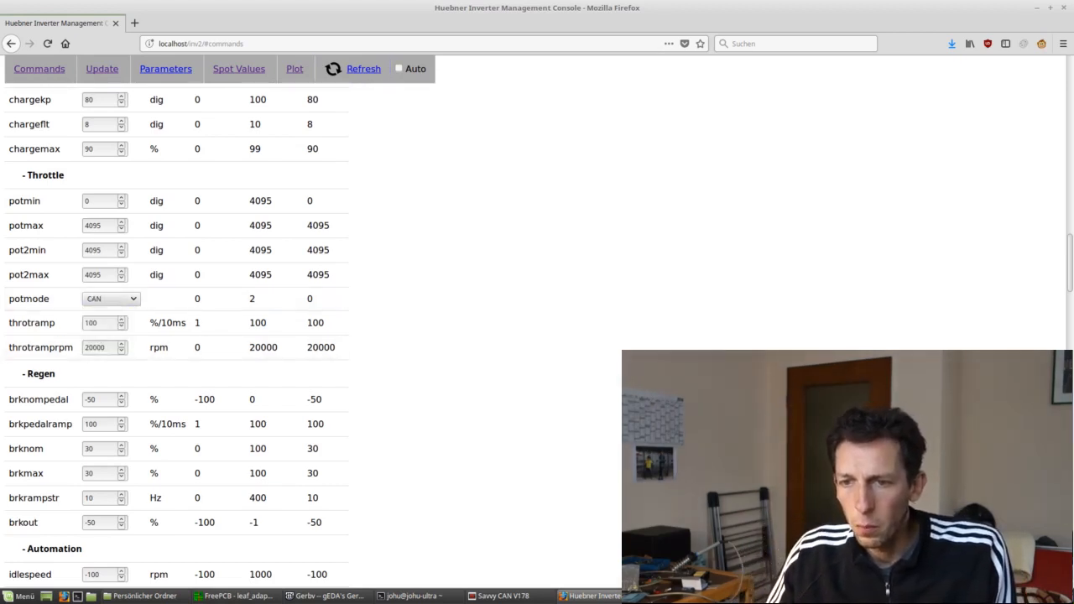
{"action": "scroll", "scroll_direction": "up", "scroll_amount": 3}
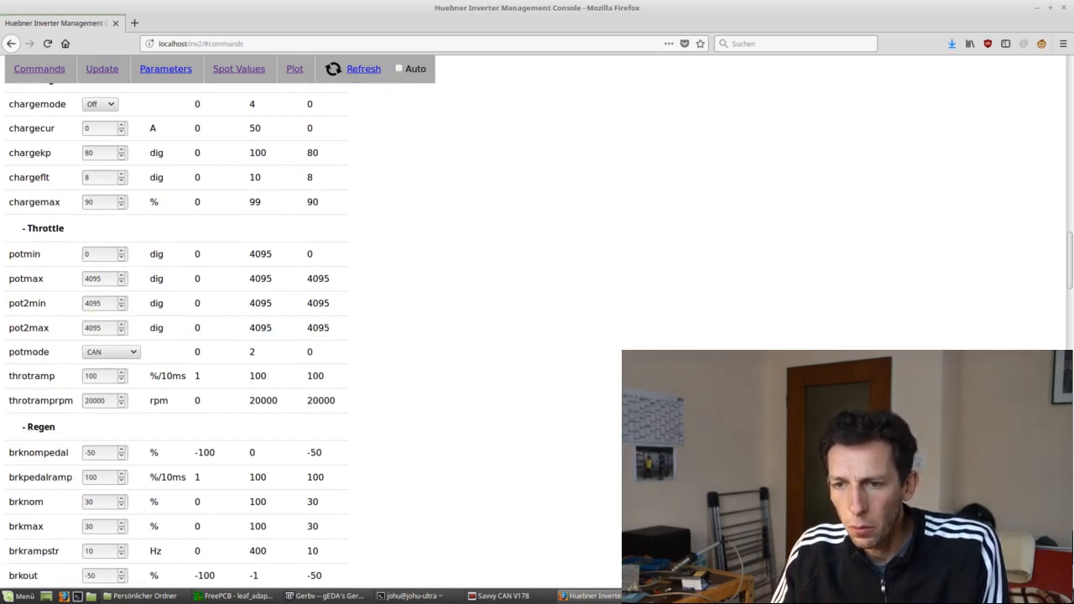
Map the pot spot value to CAN with id 2, position 0, 16 bits and gain 32
{"action": "scroll", "scroll_direction": "down", "scroll_amount": 3}
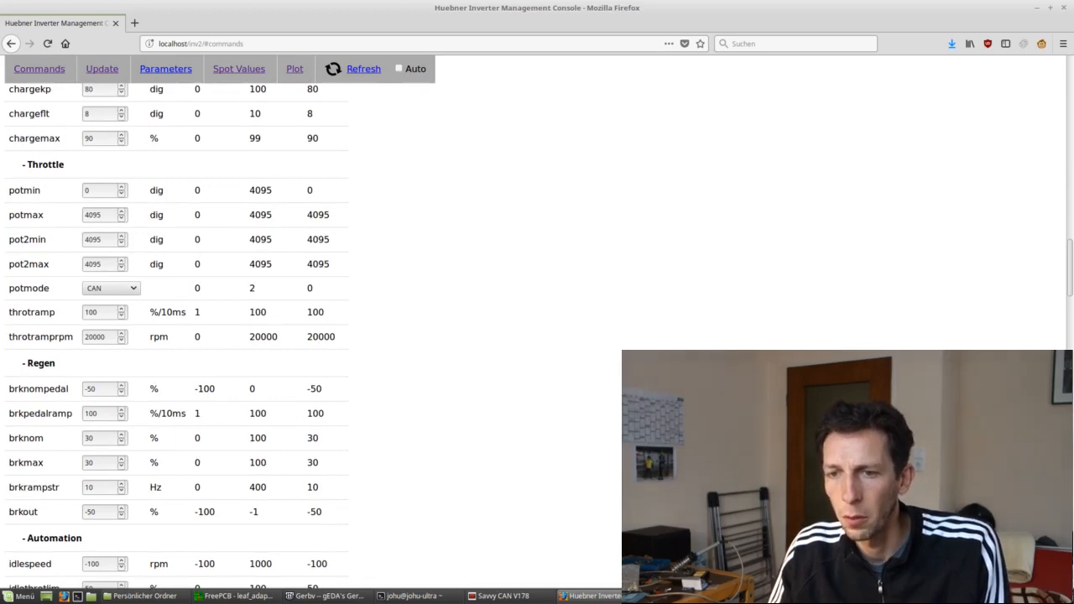
{"action": "scroll", "scroll_direction": "down", "scroll_amount": 3}
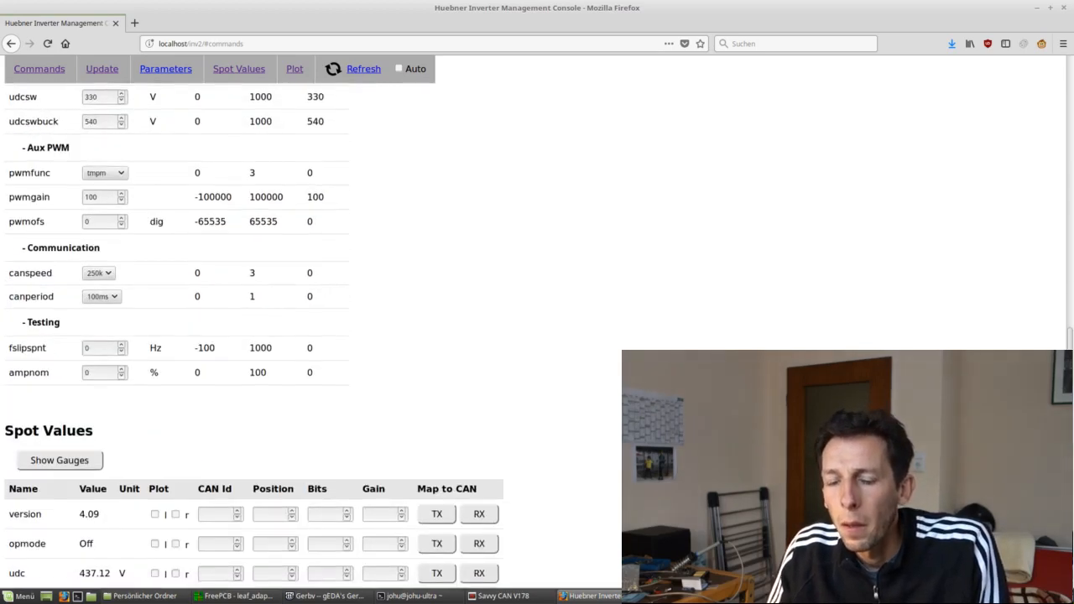
{"action": "scroll", "scroll_direction": "down", "scroll_amount": 3}
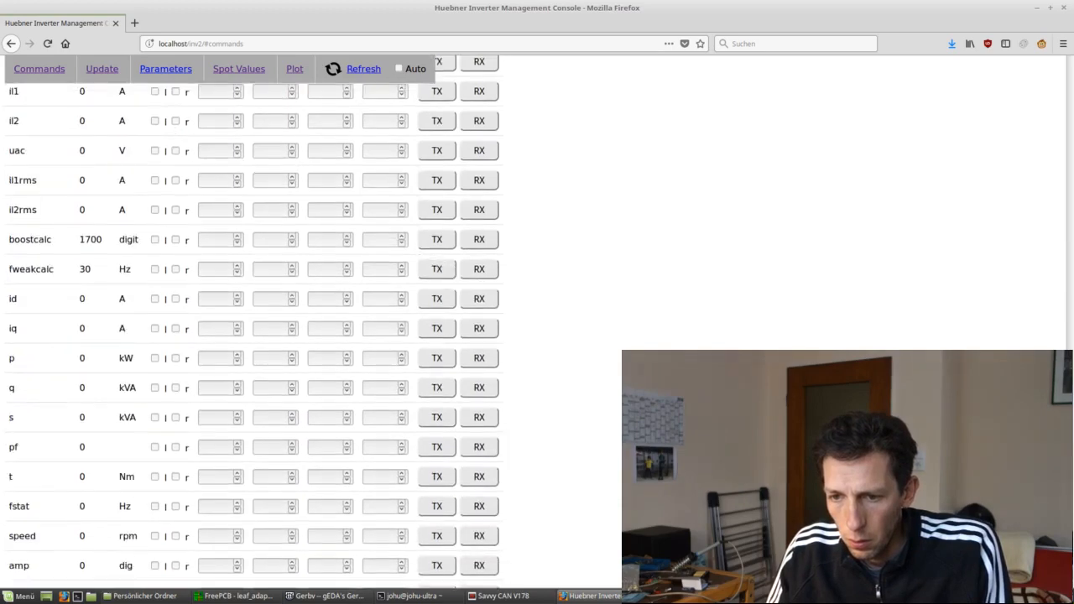
{"action": "scroll", "scroll_direction": "down", "scroll_amount": 3}
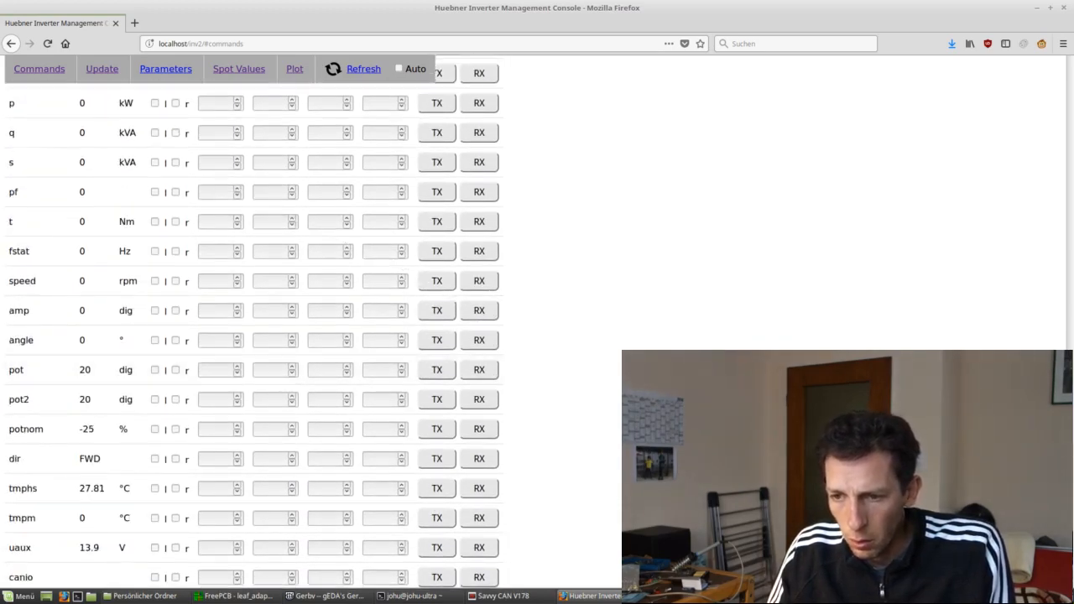
{"action": "left_click", "coordinate": [217, 369]}
{"action": "type", "text": "2"}
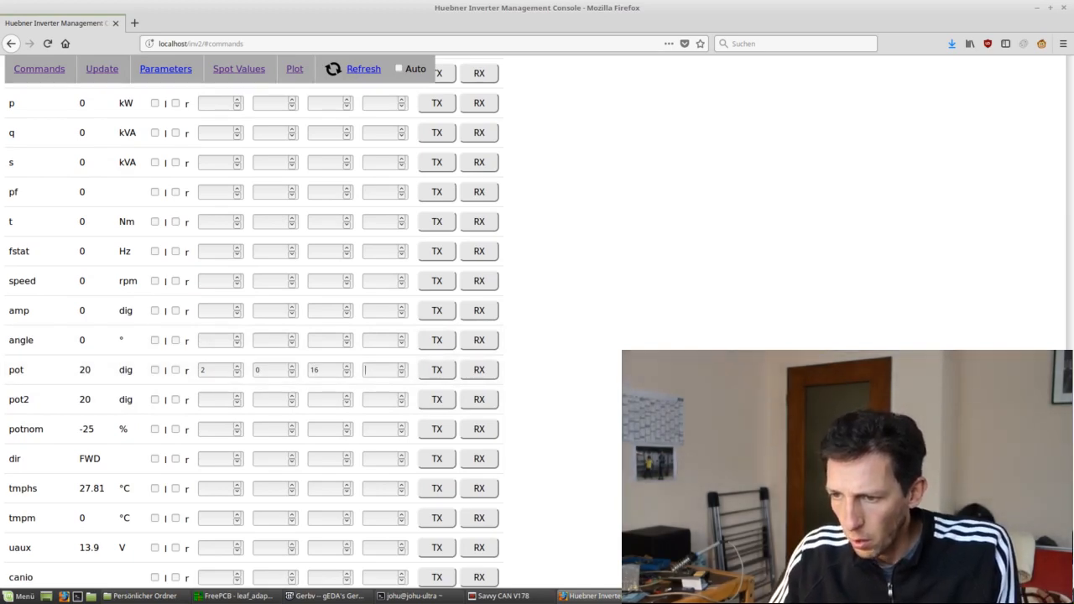
{"action": "type", "text": "32"}
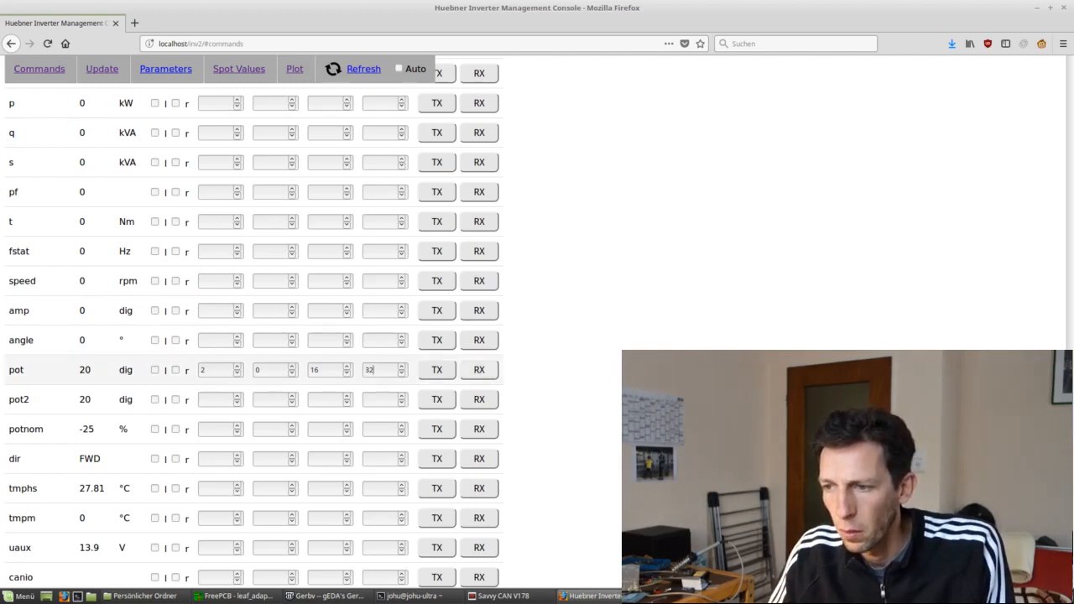
{"action": "scroll", "scroll_direction": "down", "scroll_amount": 3}
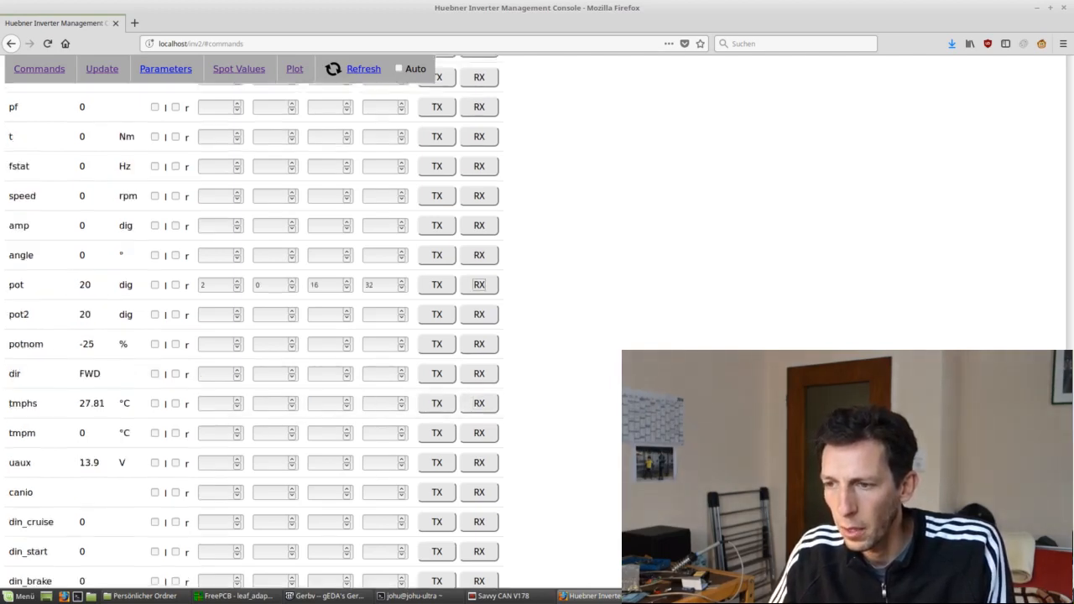
{"action": "left_click", "coordinate": [295, 69]}
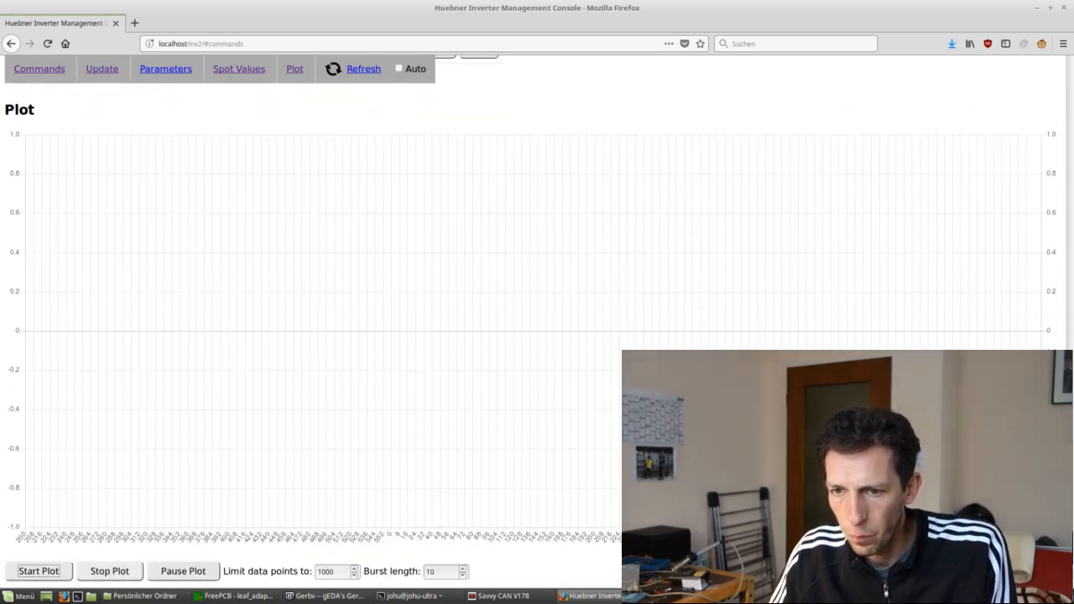
{"action": "left_click", "coordinate": [238, 69]}
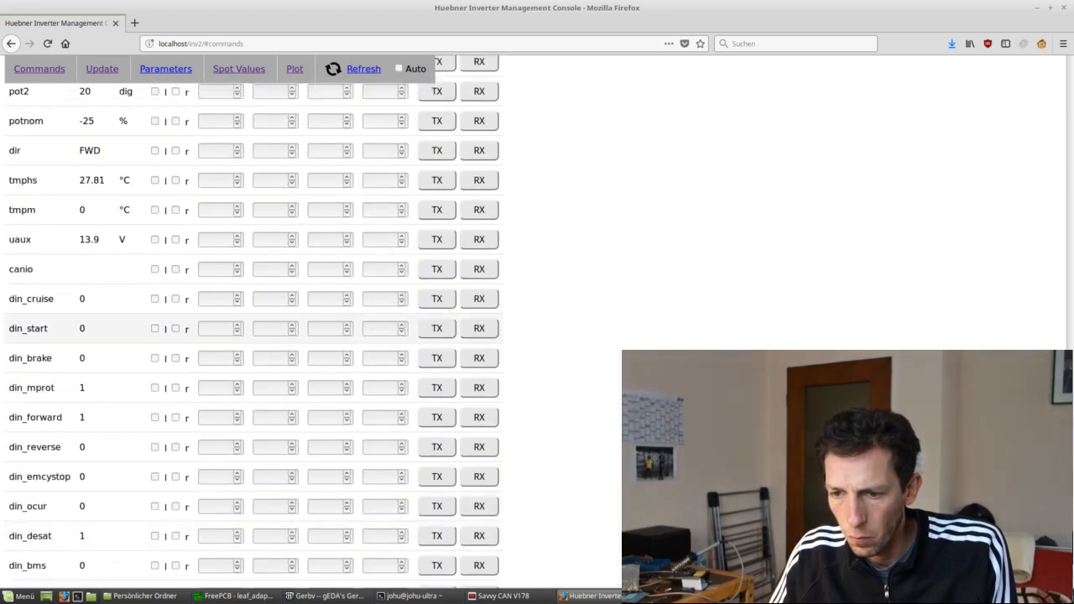
{"action": "scroll", "scroll_direction": "down", "scroll_amount": 3}
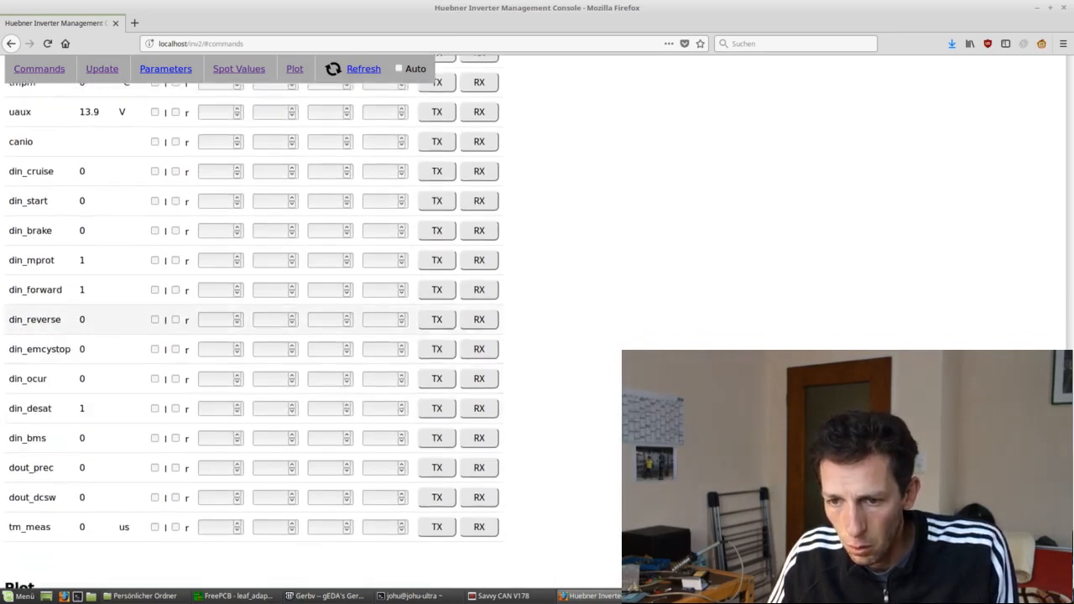
{"action": "scroll", "scroll_direction": "up", "scroll_amount": 3}
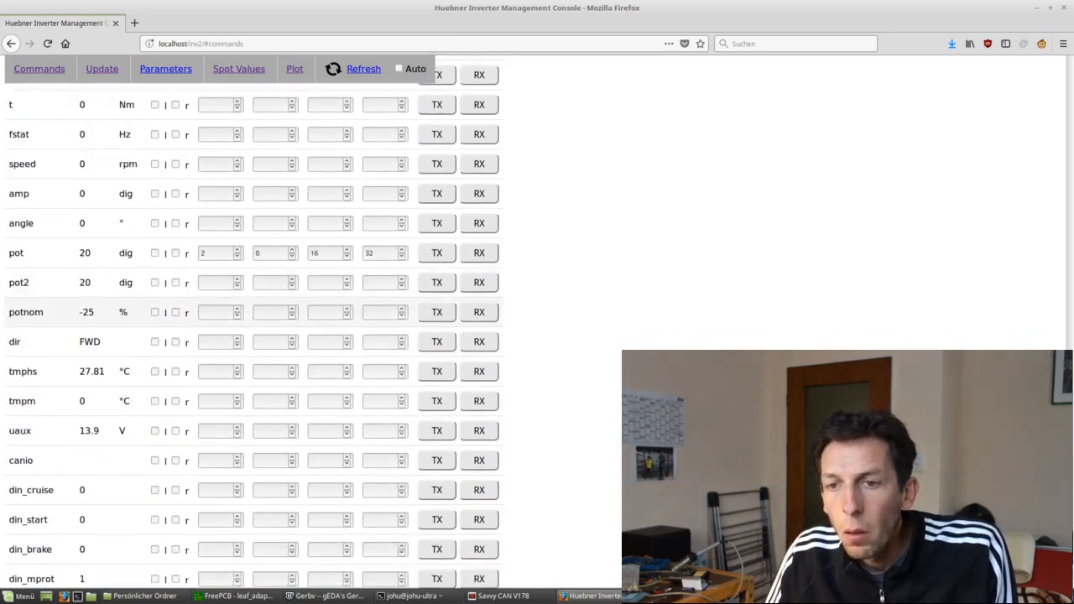
{"action": "scroll", "scroll_direction": "down", "scroll_amount": 3}
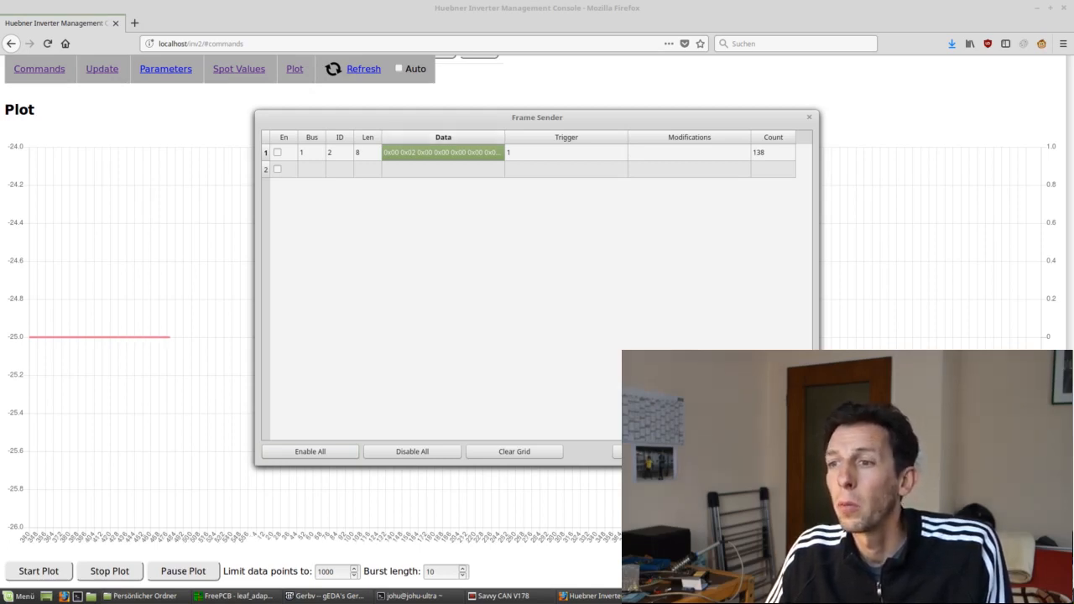
Enable row 1 to send the frame while watching potnom step, then disable it and close Frame Sender
{"action": "left_click", "coordinate": [277, 151]}
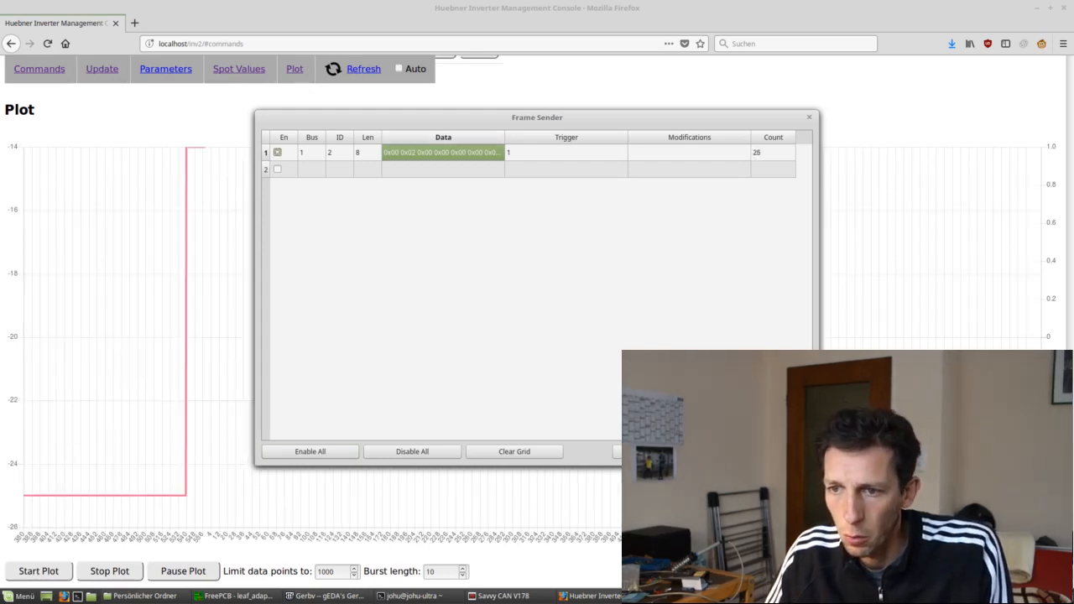
{"action": "left_click_drag", "start_coordinate": [537, 118], "coordinate": [752, 118]}
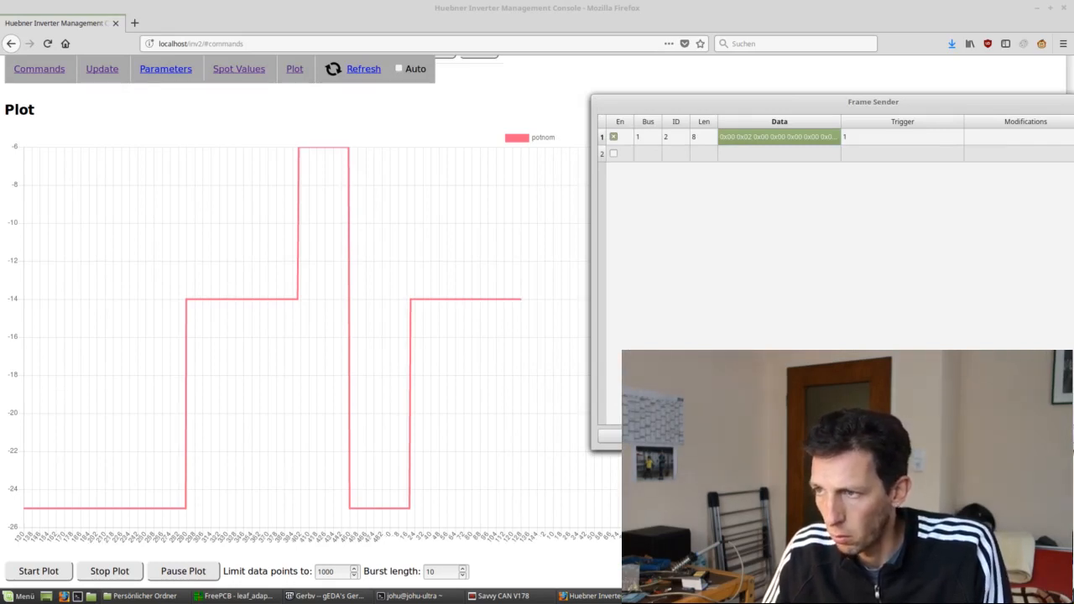
{"action": "left_click", "coordinate": [614, 136]}
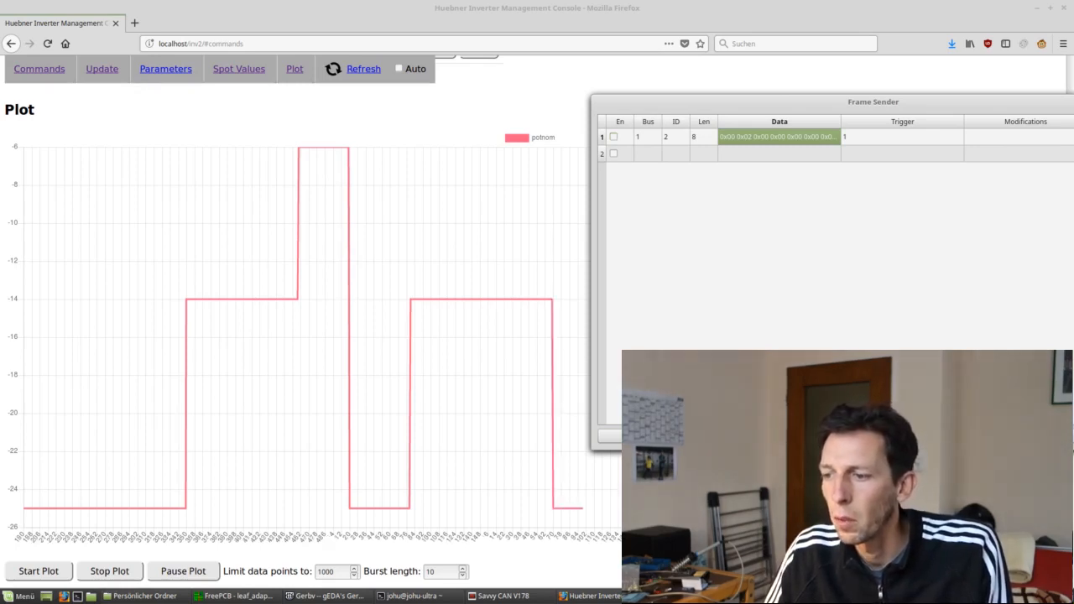
{"action": "left_click_drag", "start_coordinate": [872, 103], "coordinate": [684, 94]}
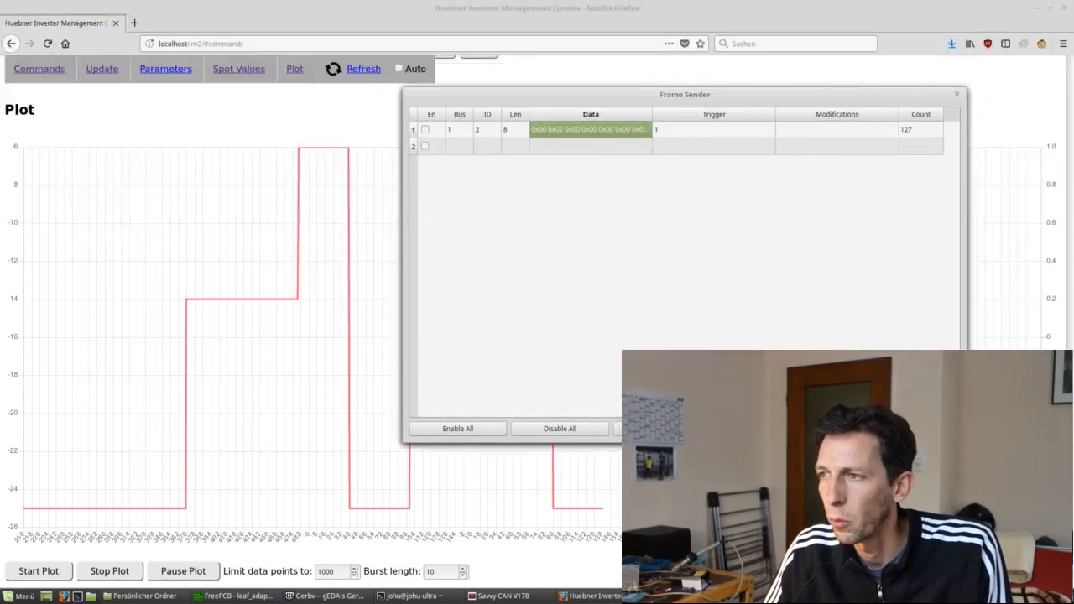
{"action": "left_click", "coordinate": [957, 94]}
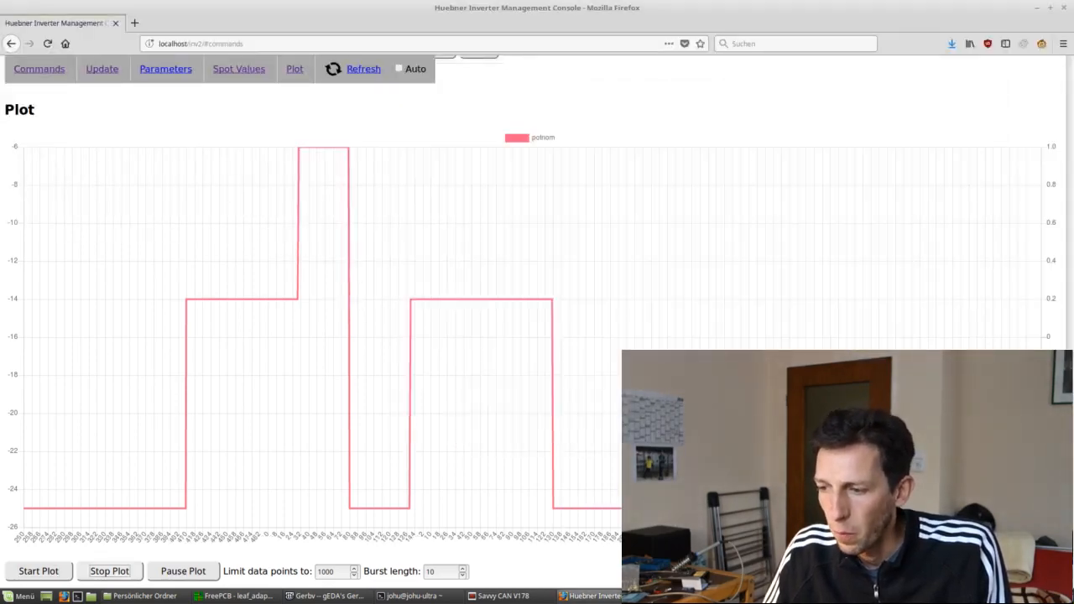
Return to the Commands page and scroll to Spot Values, where potnom reads -25% under a CAN timeout
{"action": "left_click", "coordinate": [39, 69]}
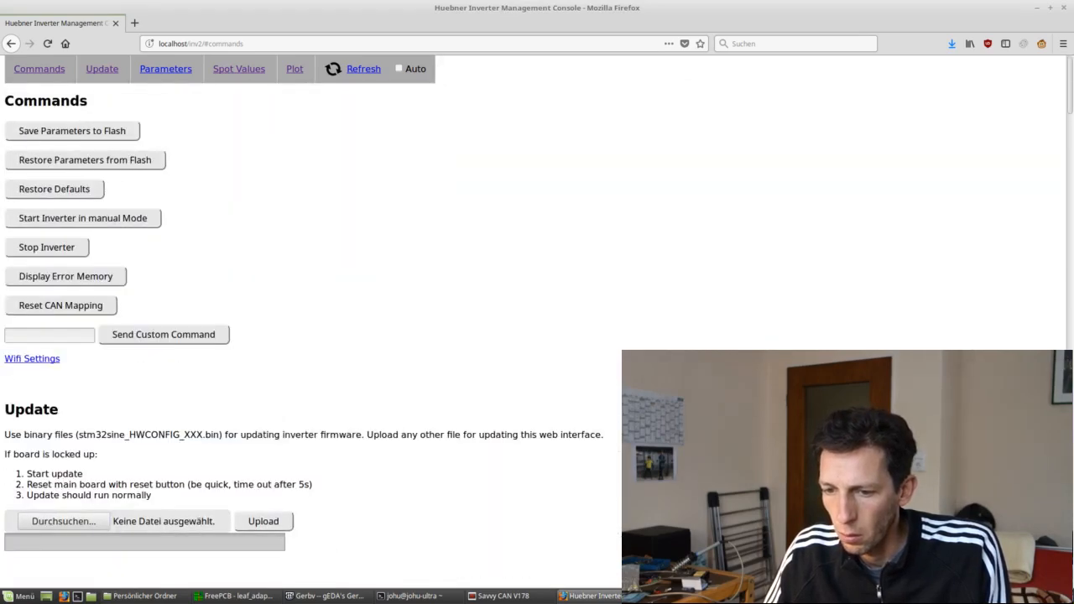
{"action": "scroll", "scroll_direction": "down", "scroll_amount": 3}
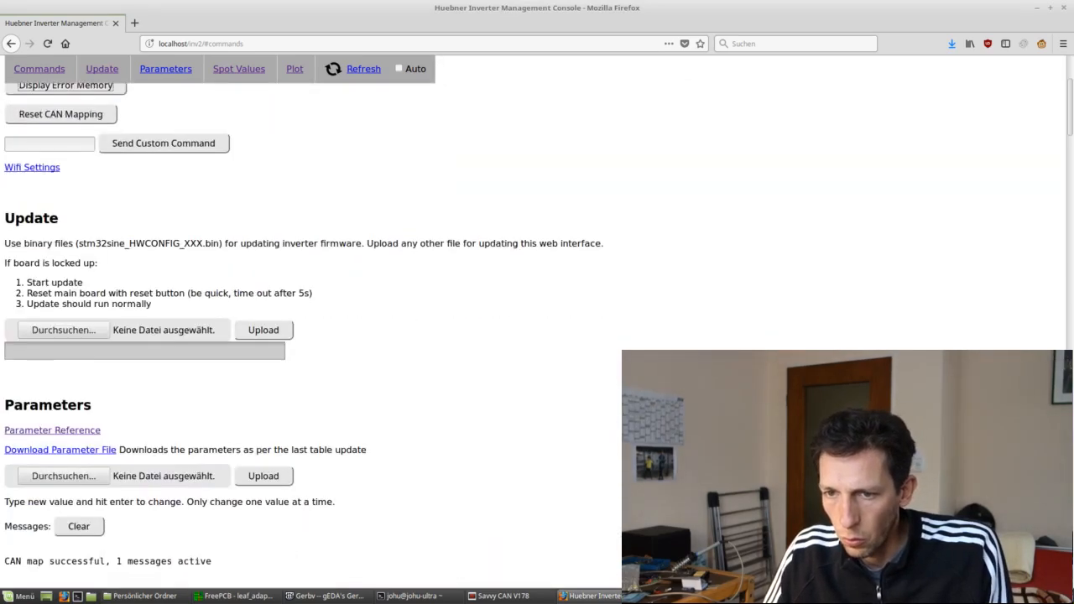
{"action": "scroll", "scroll_direction": "down", "scroll_amount": 3}
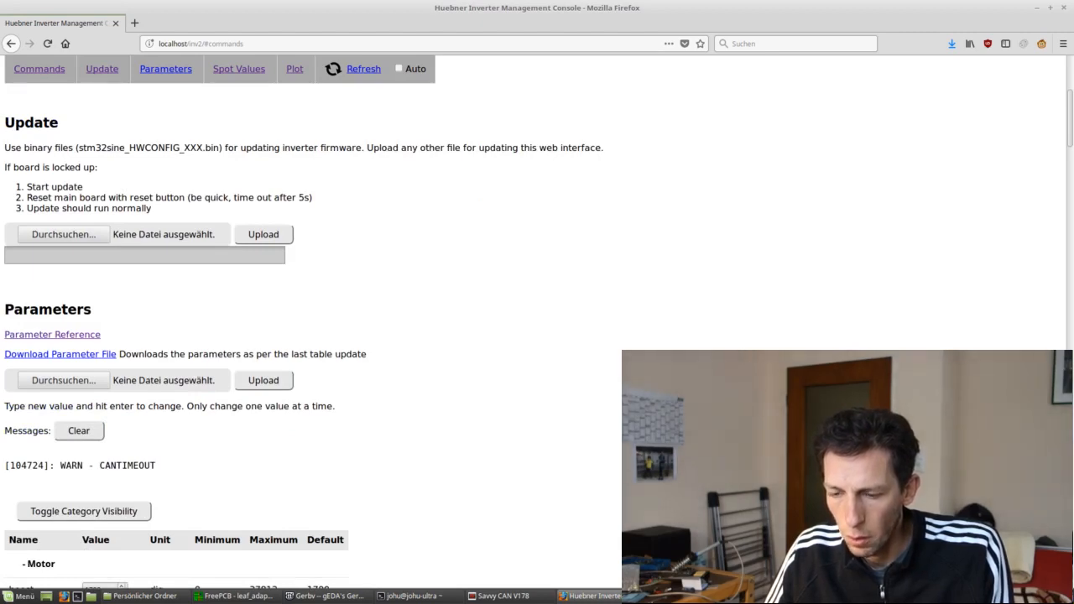
{"action": "scroll", "scroll_direction": "down", "scroll_amount": 3}
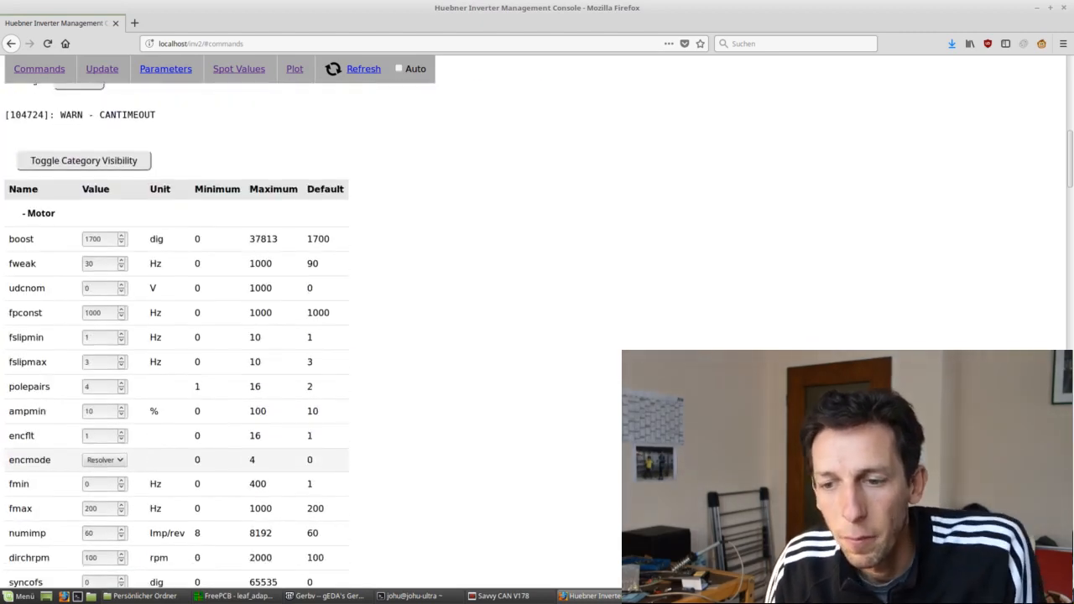
{"action": "scroll", "scroll_direction": "down", "scroll_amount": 3}
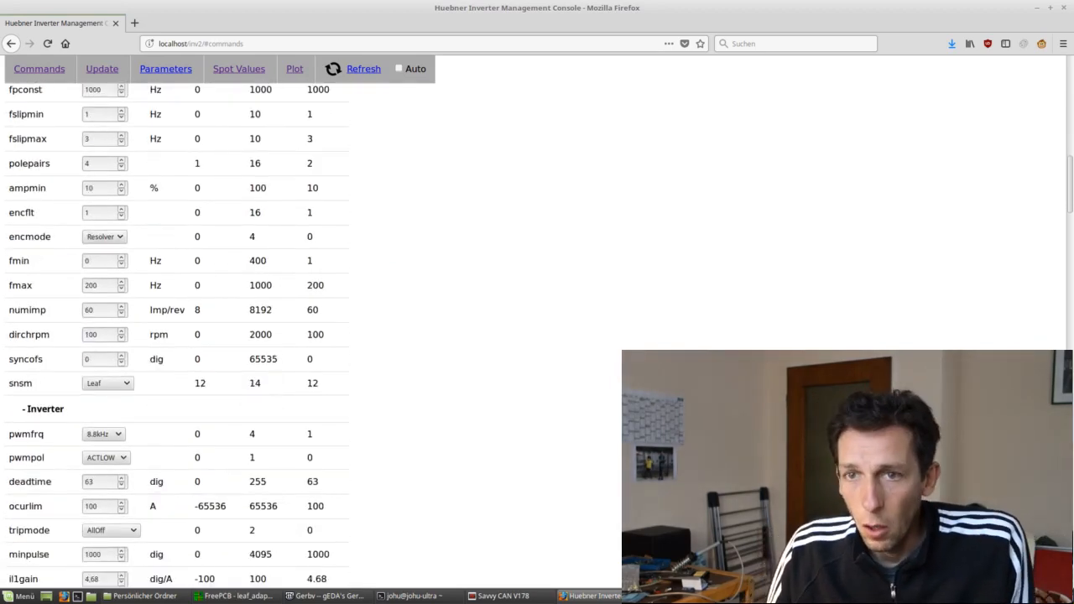
{"action": "scroll", "scroll_direction": "down", "scroll_amount": 3}
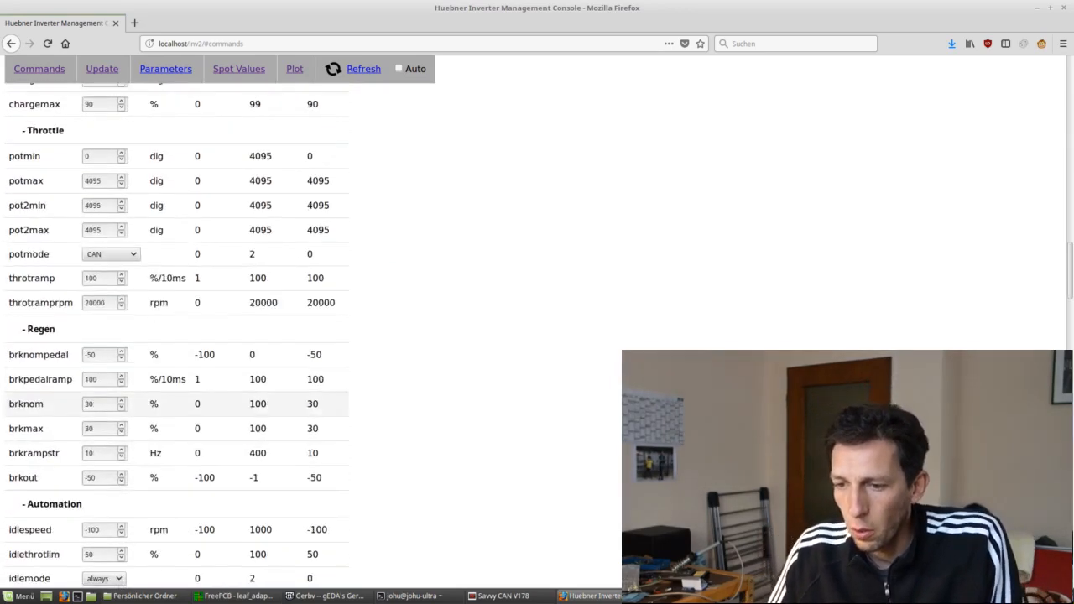
{"action": "scroll", "scroll_direction": "down", "scroll_amount": 3}
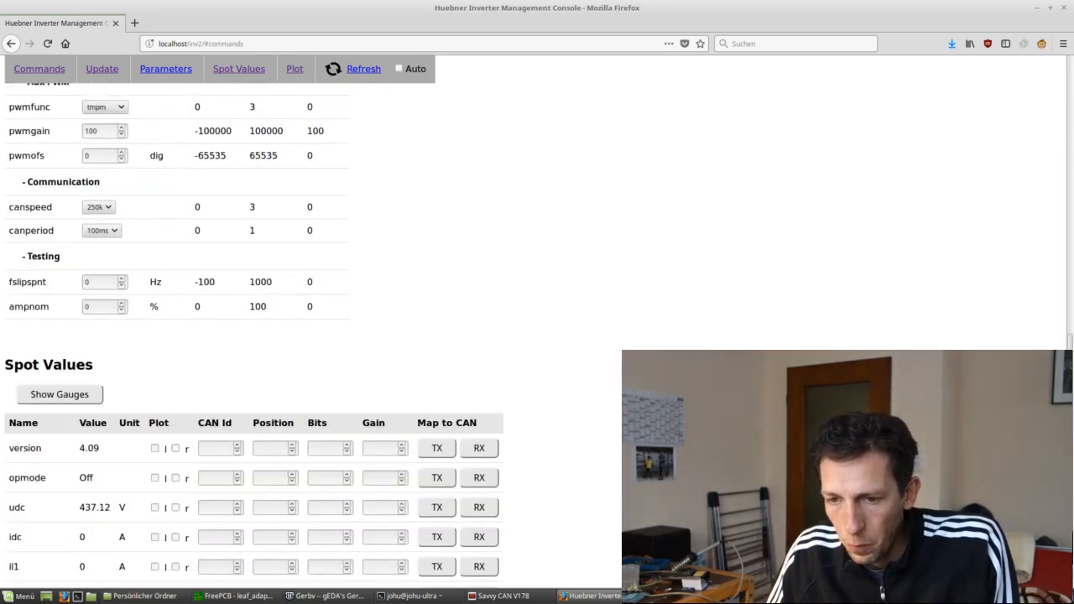
{"action": "scroll", "scroll_direction": "down", "scroll_amount": 3}
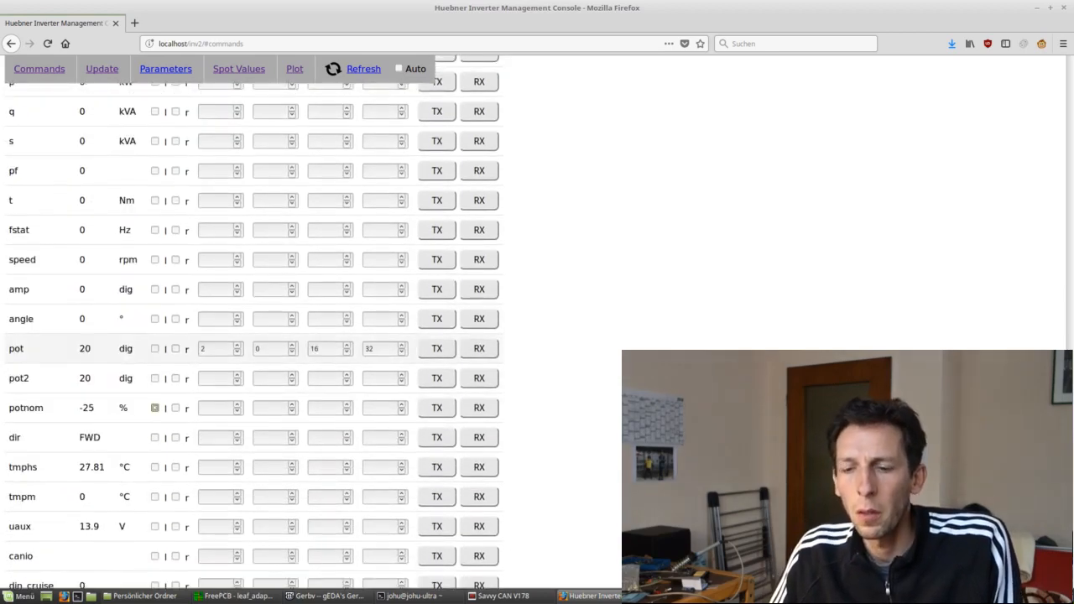
{"action": "scroll", "scroll_direction": "down", "scroll_amount": 3}
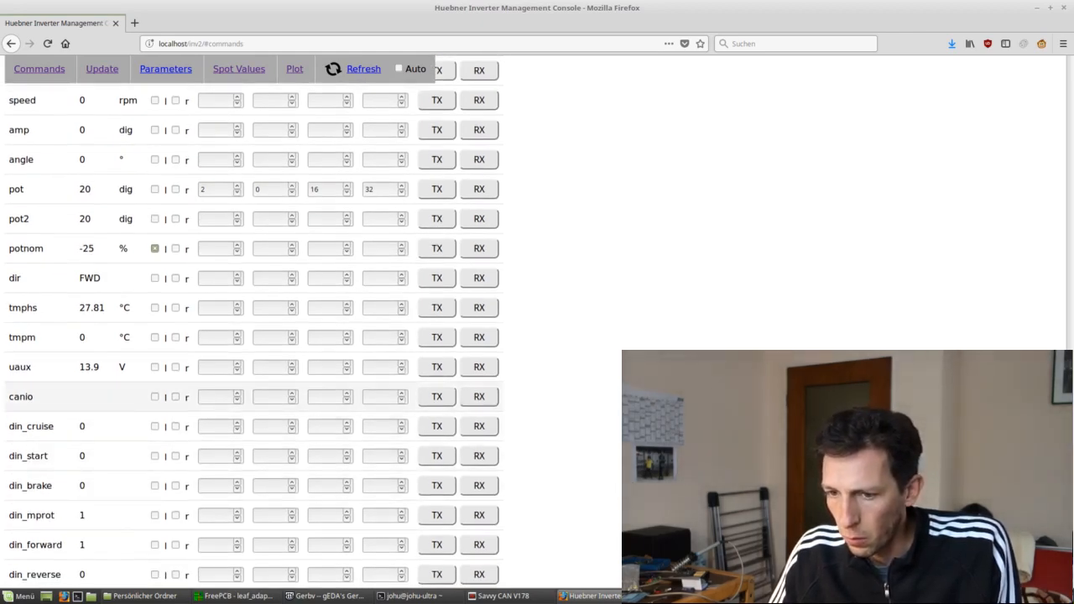
{"action": "type", "text": "3"}
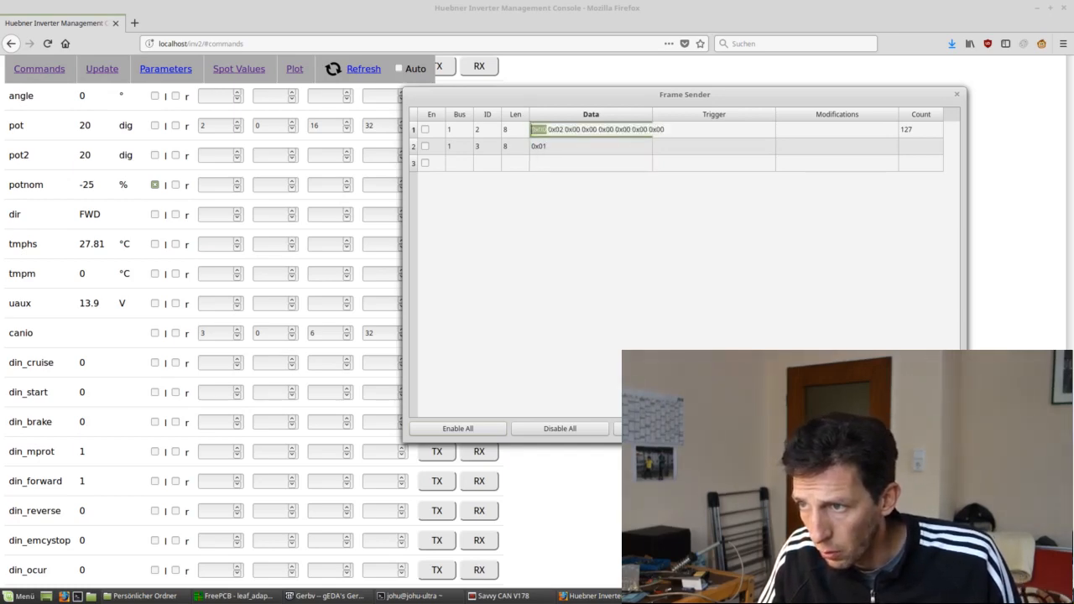
Confirm row 2's data and enable sending the ID 3 frame on bus 1
{"action": "left_click", "coordinate": [591, 144]}
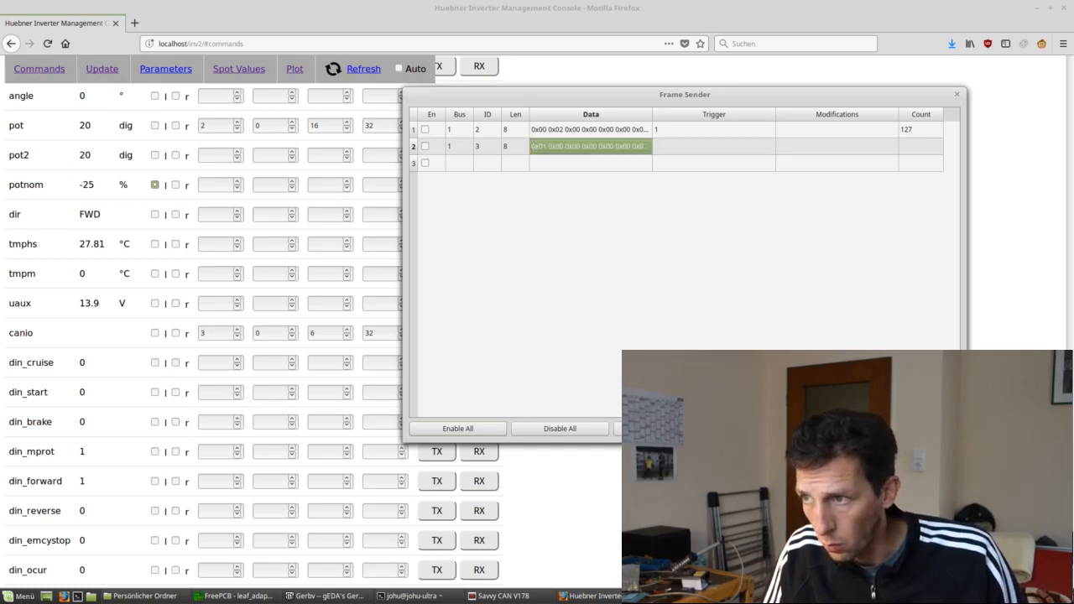
{"action": "left_click", "coordinate": [714, 146]}
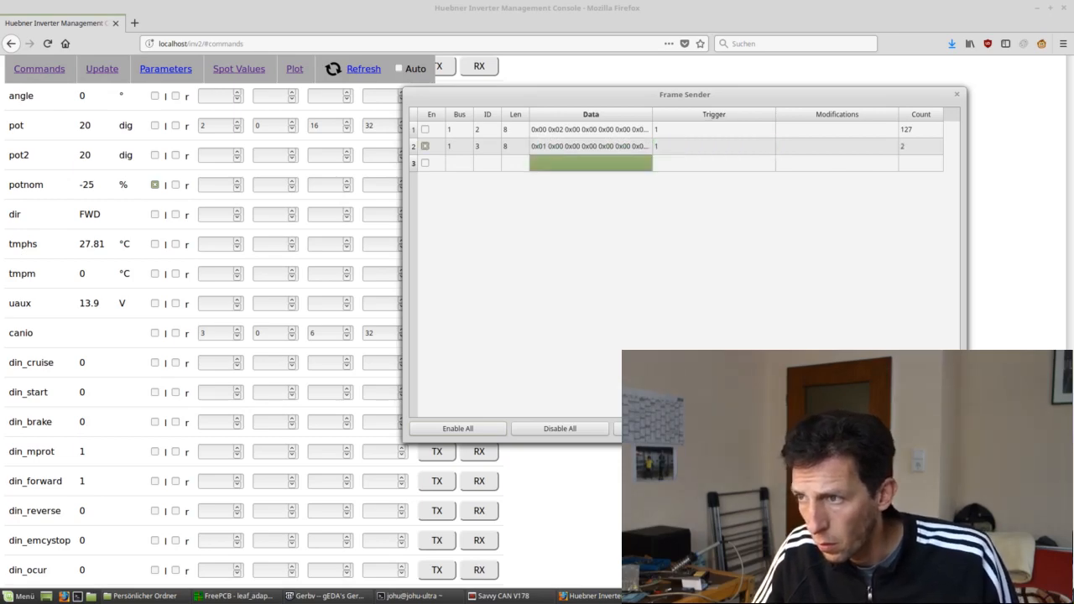
{"action": "left_click", "coordinate": [956, 94]}
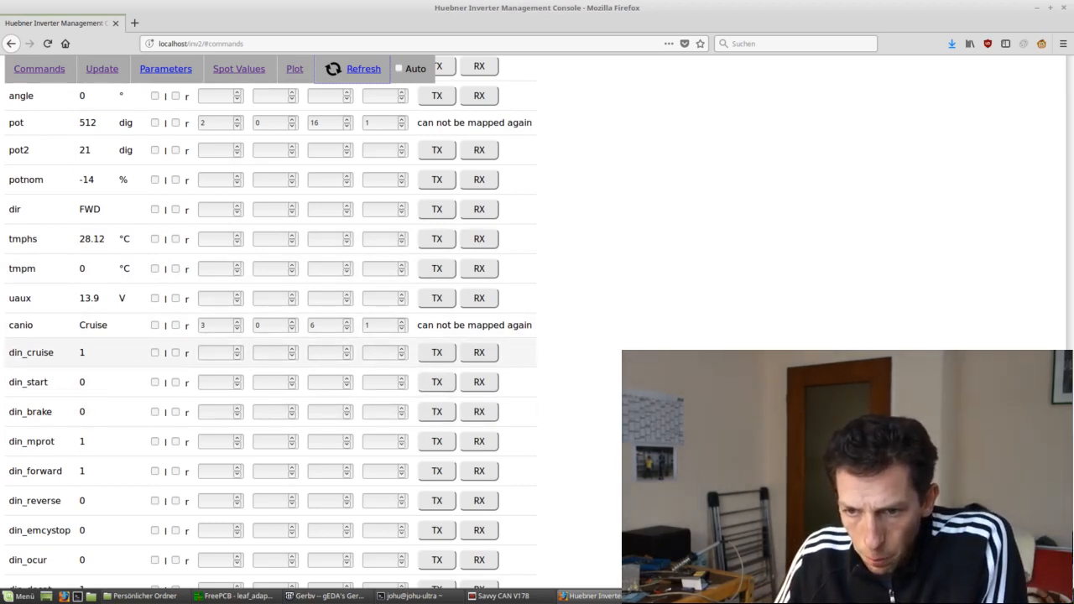
Plot din_cruise, toggle the cruise bit in the sent frame so it drops to 0 and back to 1, then unplot it
{"action": "scroll", "scroll_direction": "down", "scroll_amount": 3}
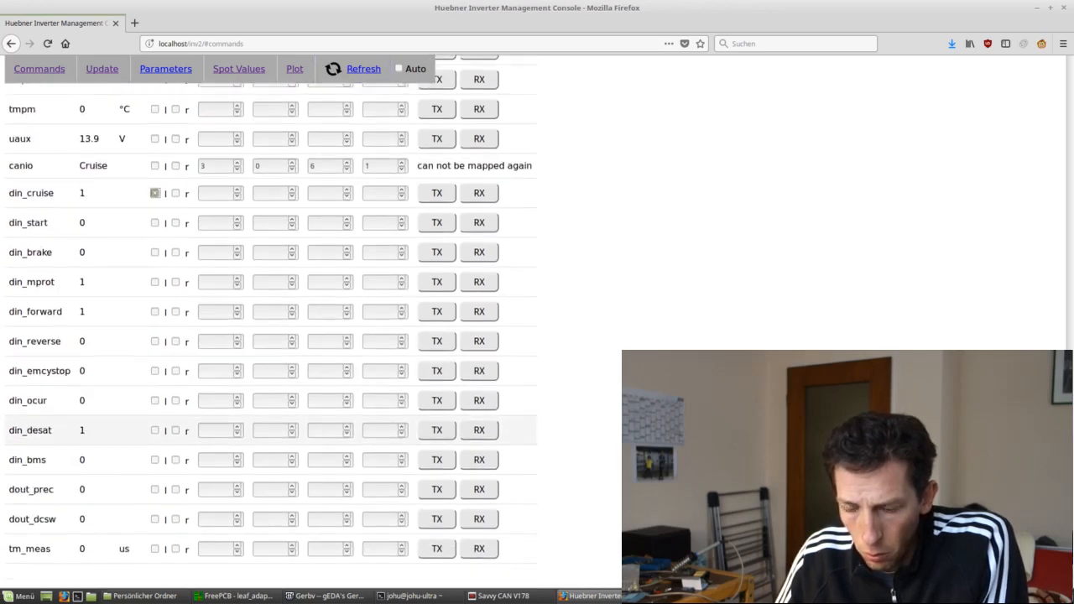
{"action": "left_click", "coordinate": [295, 69]}
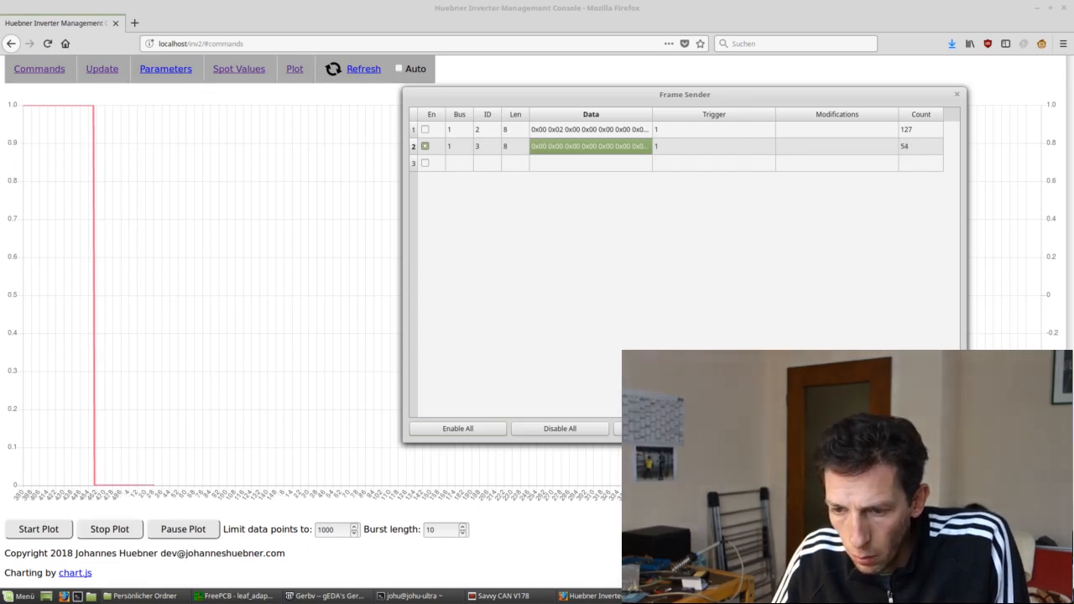
{"action": "left_click", "coordinate": [591, 145]}
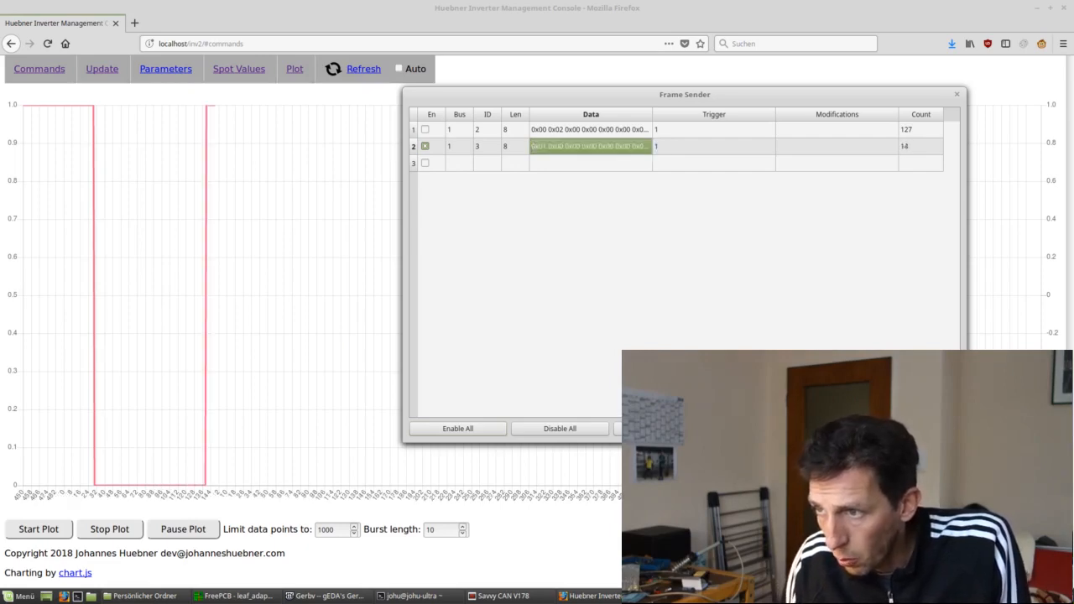
{"action": "left_click", "coordinate": [425, 146]}
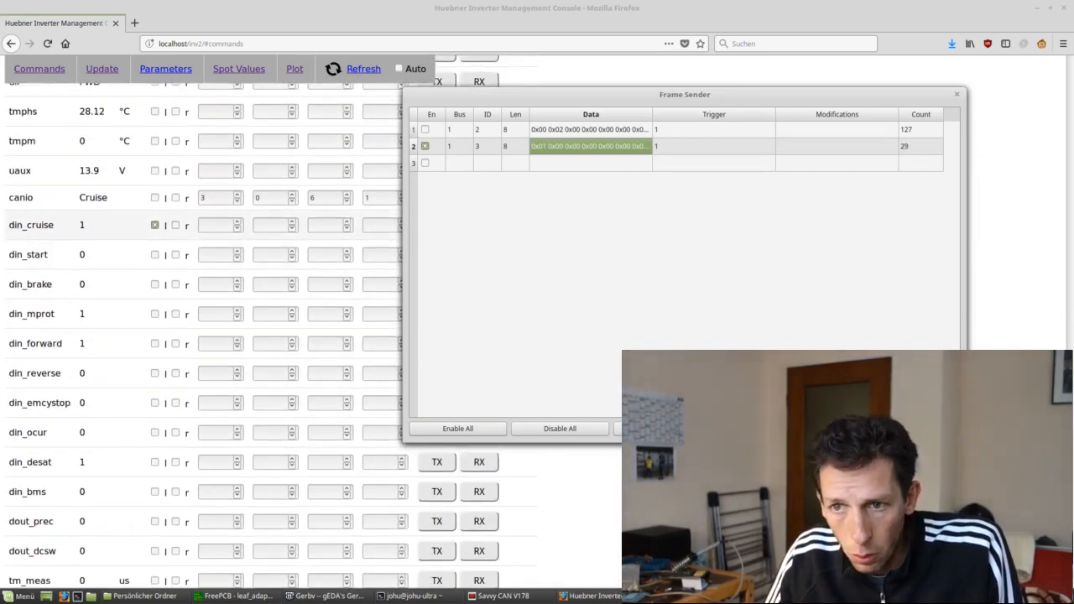
{"action": "left_click", "coordinate": [957, 94]}
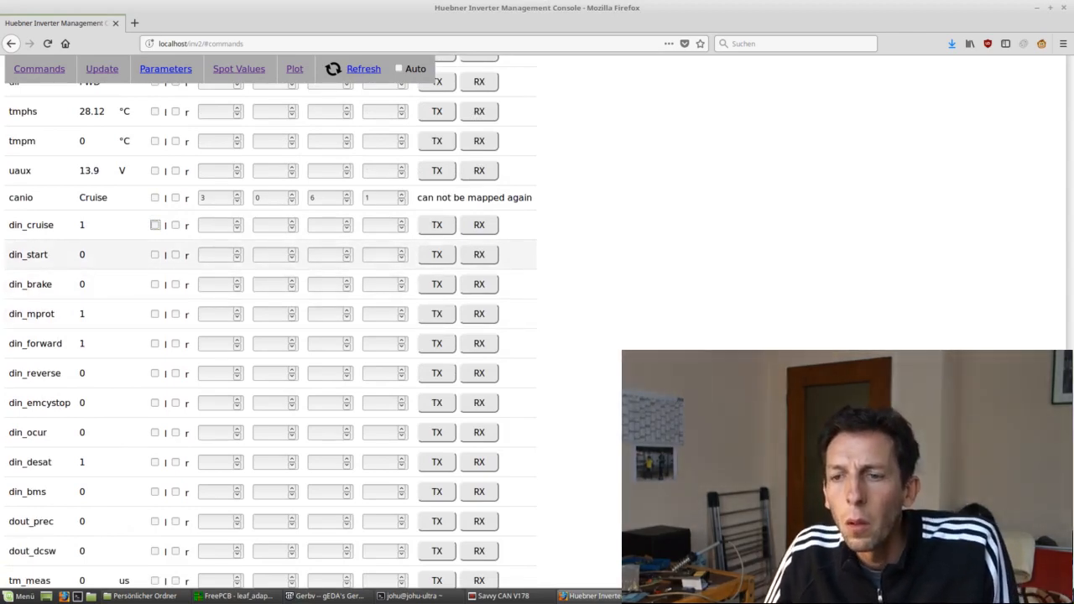
Plot din_start, watch it step from 0 to 1, and return to the Commands list
{"action": "left_click", "coordinate": [296, 69]}
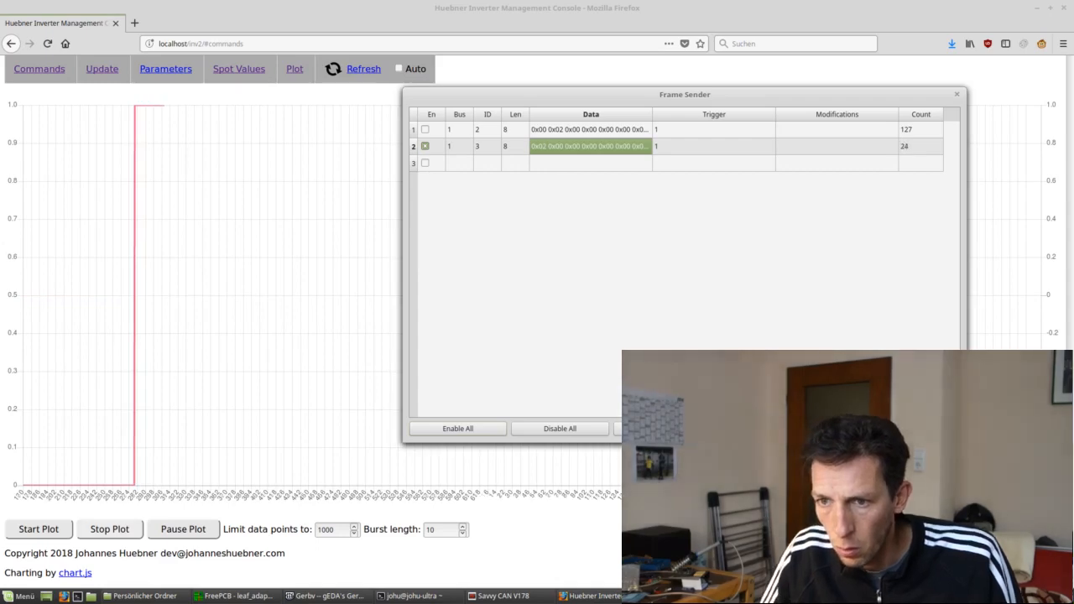
{"action": "left_click", "coordinate": [956, 94]}
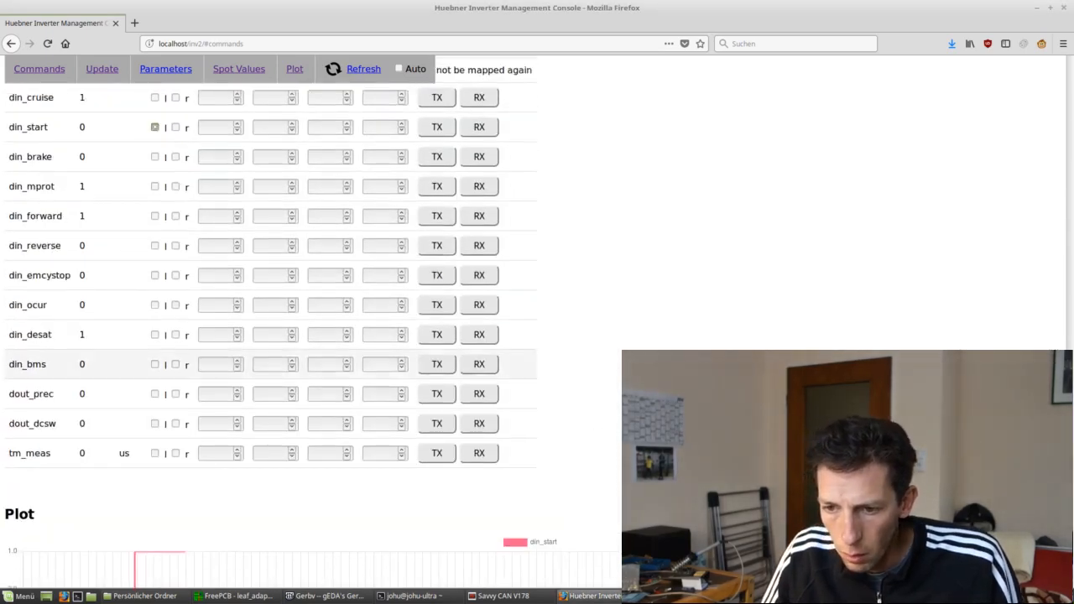
{"action": "scroll", "scroll_direction": "up", "scroll_amount": 3}
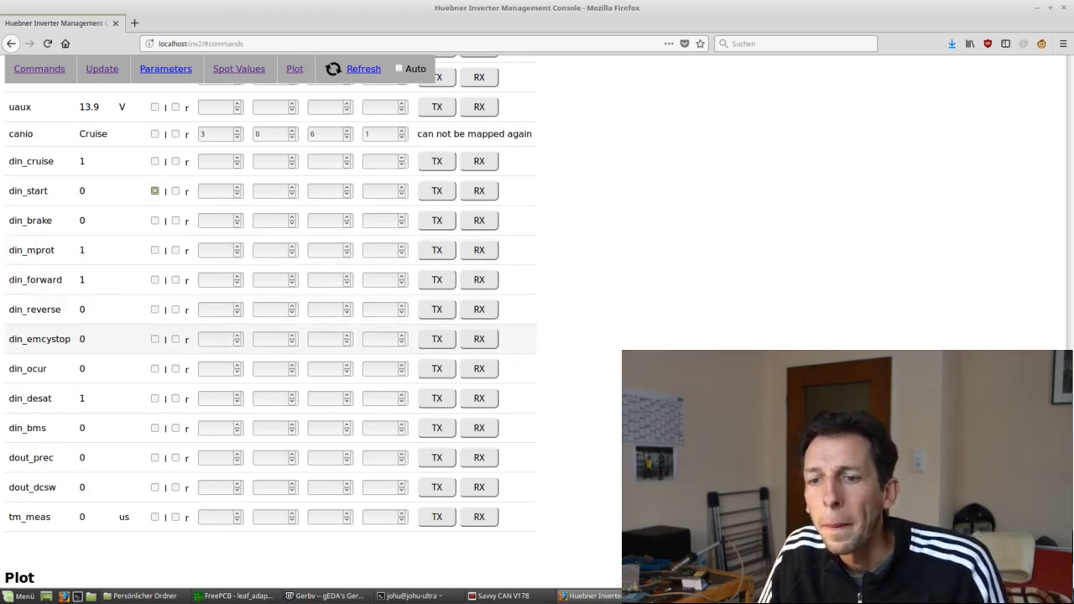
{"action": "left_click", "coordinate": [238, 596]}
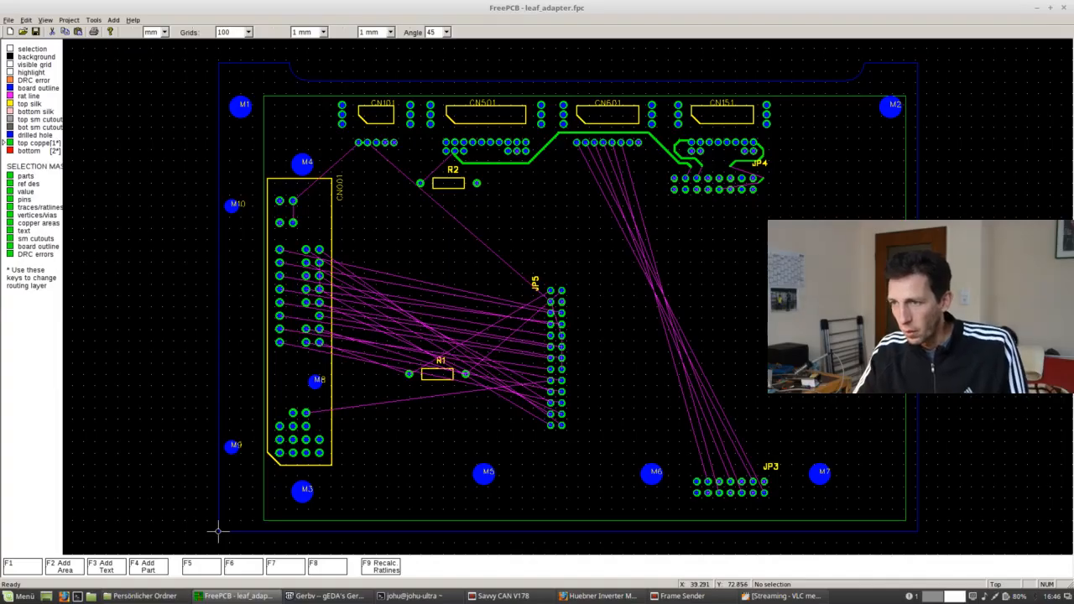
{"action": "left_click", "coordinate": [231, 207]}
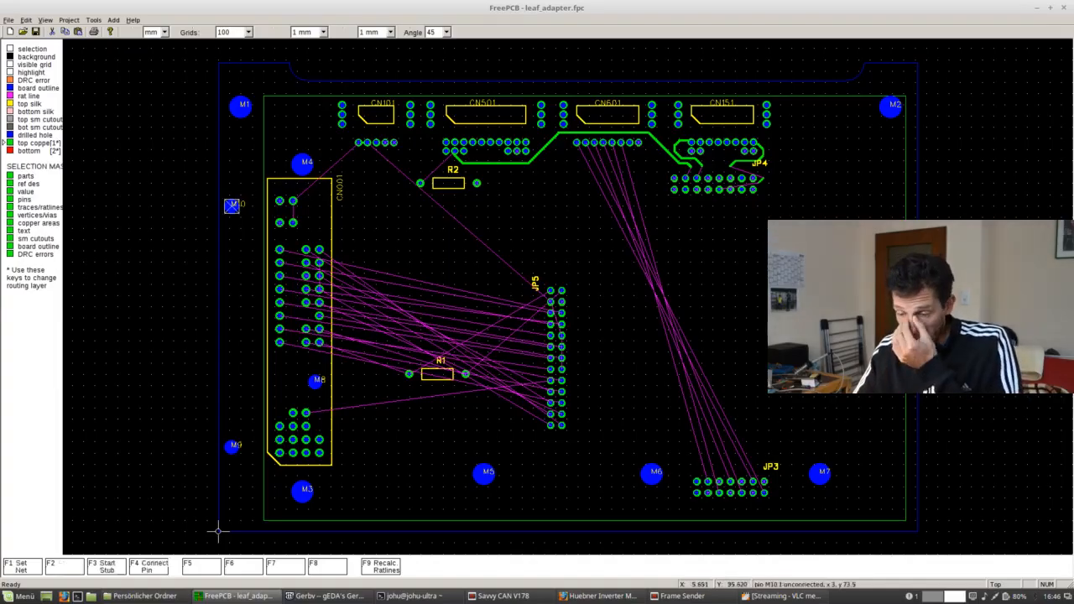
{"action": "left_click", "coordinate": [302, 164]}
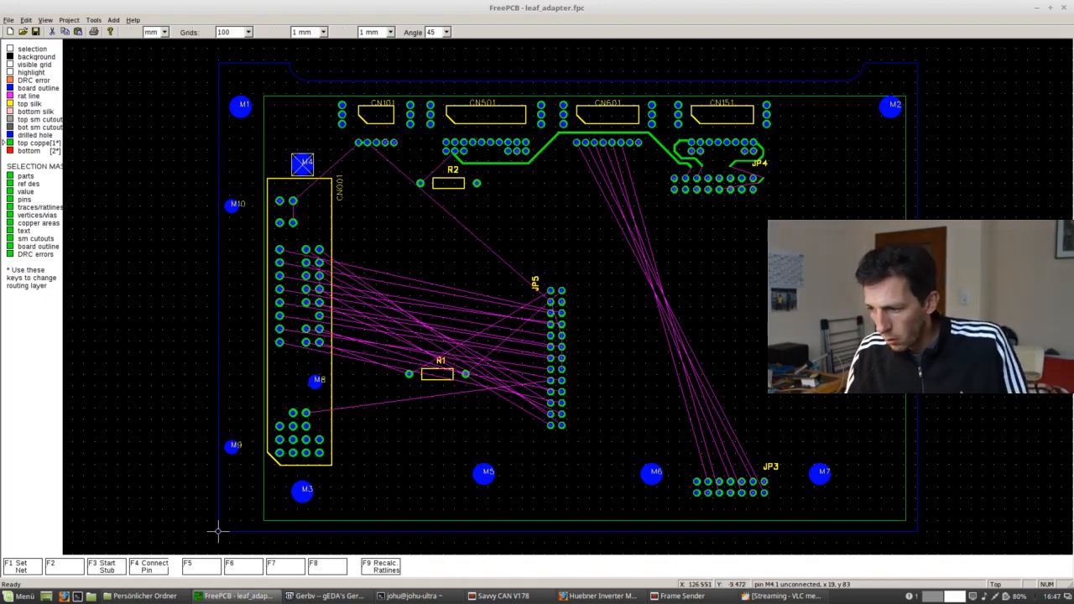
{"action": "mouse_move", "coordinate": [218, 530]}
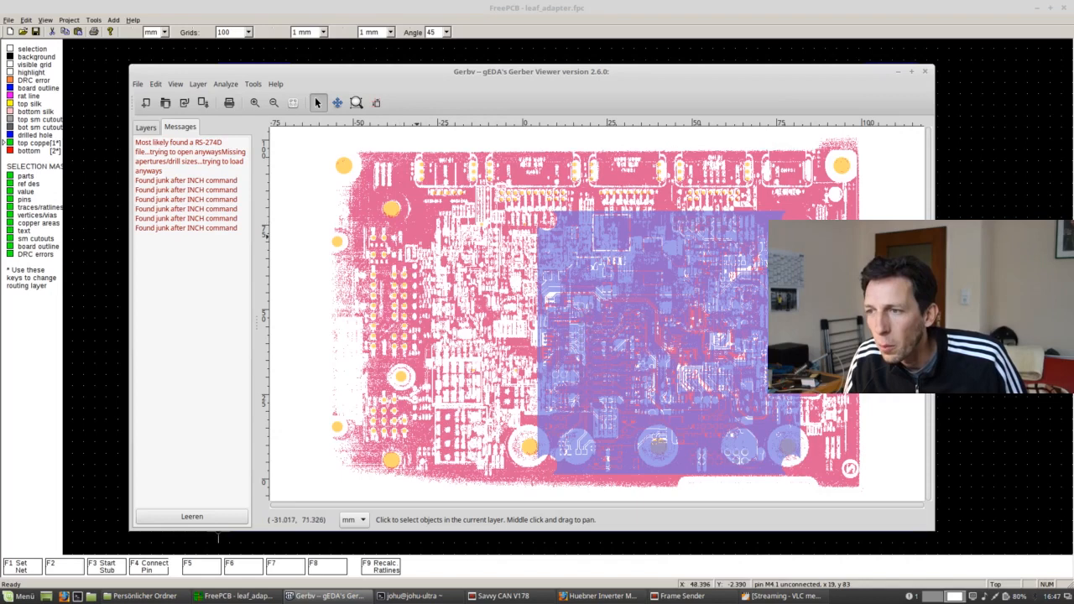
Show gerbv's Layers list with the mainboard copper and drill files
{"action": "left_click", "coordinate": [144, 127]}
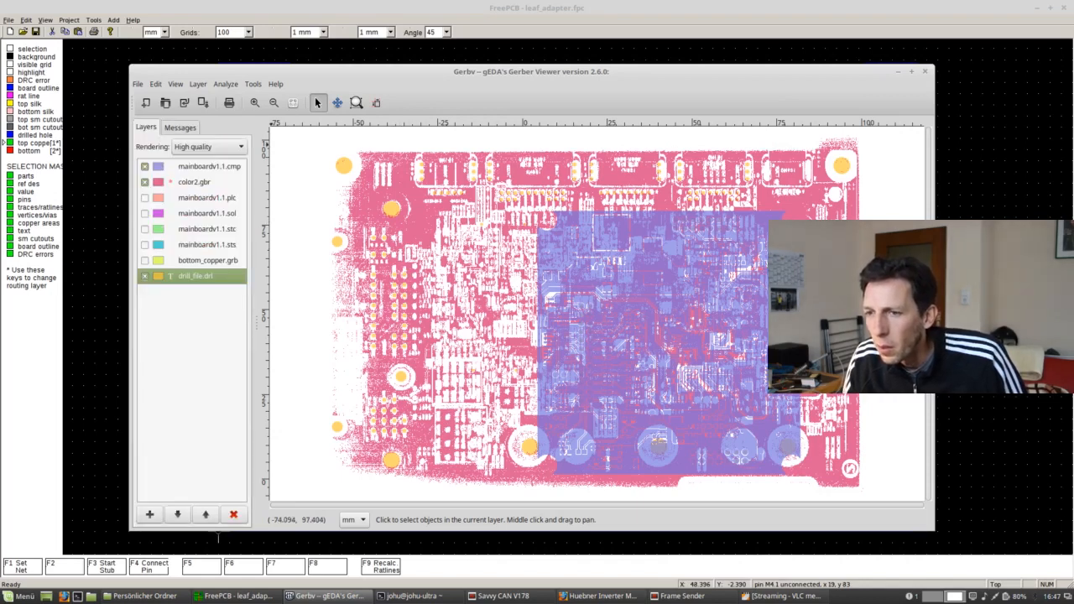